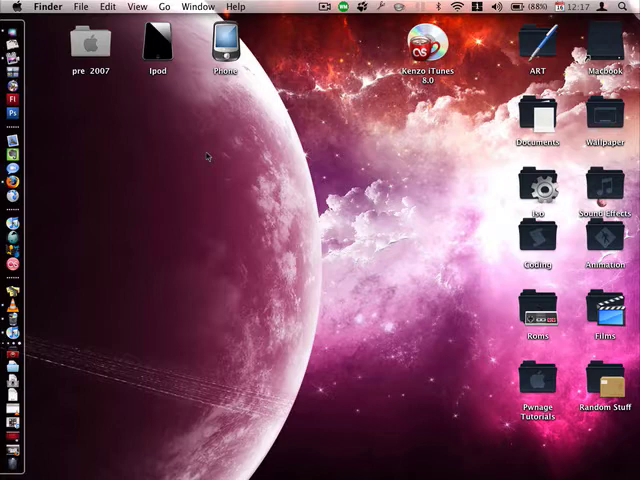
mouse_move(35, 440)
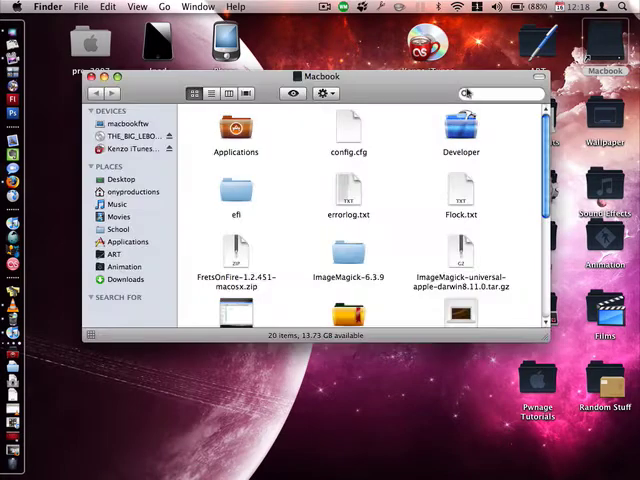
- Search the whole Mac for 'itunes' and select the iTunes application
left_click(500, 93)
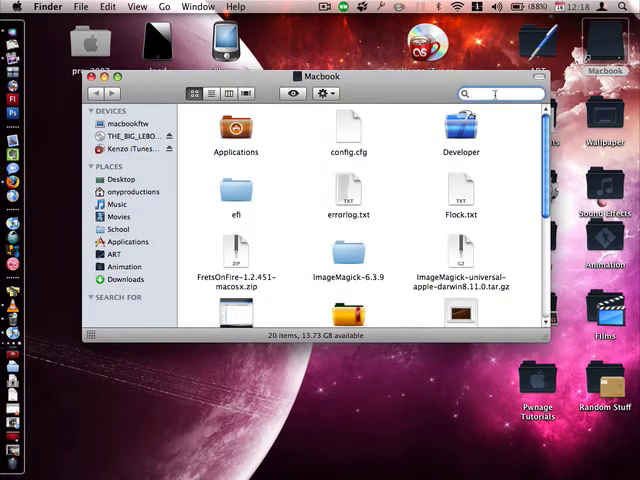
type("itunes")
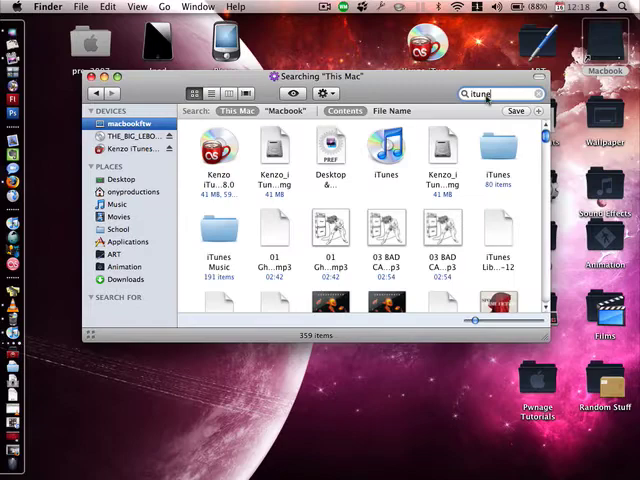
left_click(385, 147)
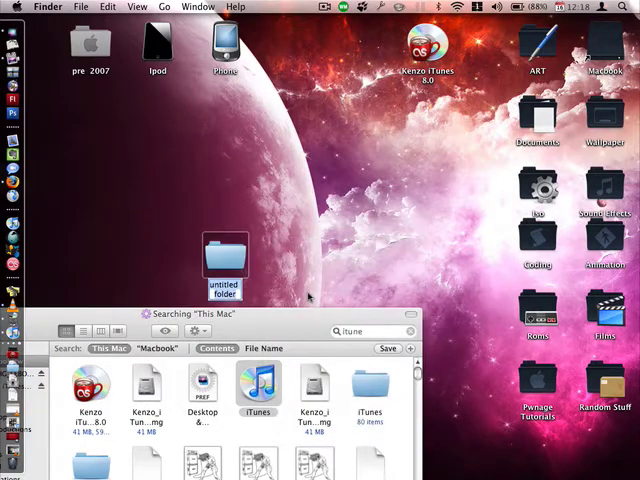
- Create a desktop folder named 'Backup' and paste the iTunes copy into it
type("Backup")
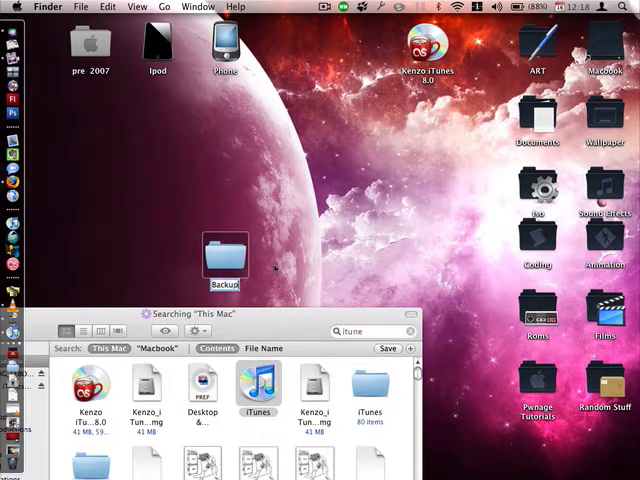
key("cmd+v")
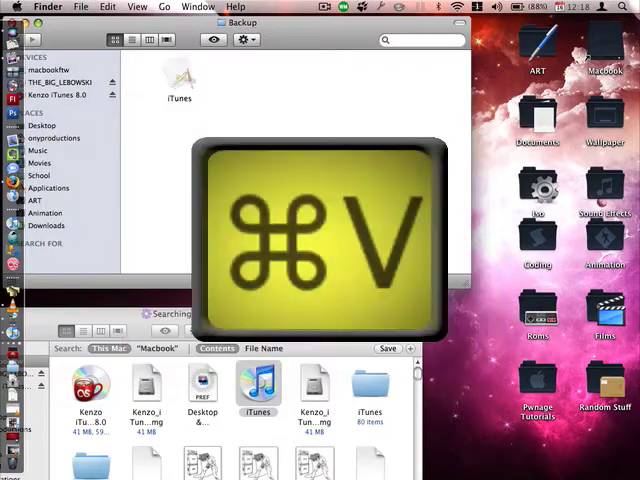
key("cmd+v")
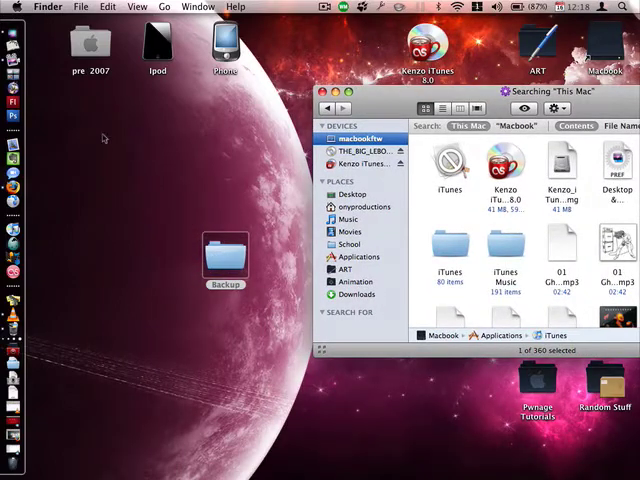
- Move the Backup folder to the desktop's upper left and eject the Kenzo iTunes disk
left_click_drag(225, 255, 89, 110)
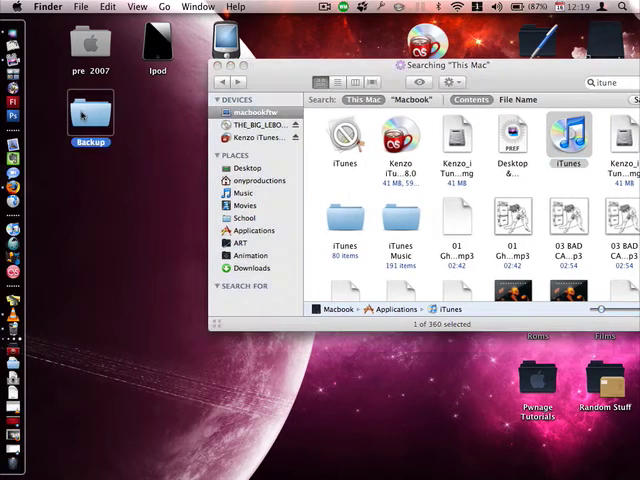
double_click(89, 113)
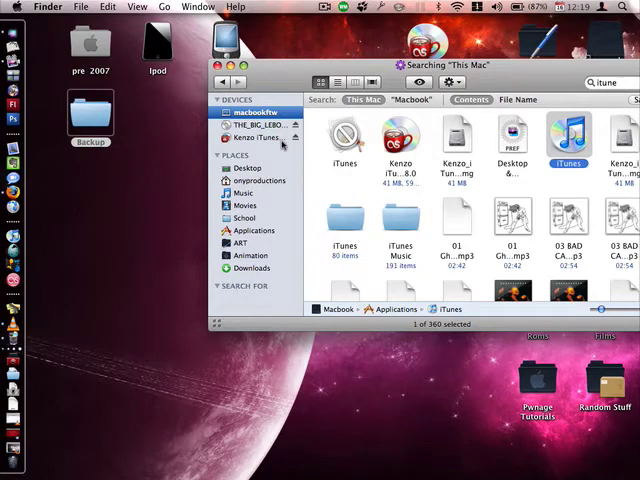
left_click(255, 137)
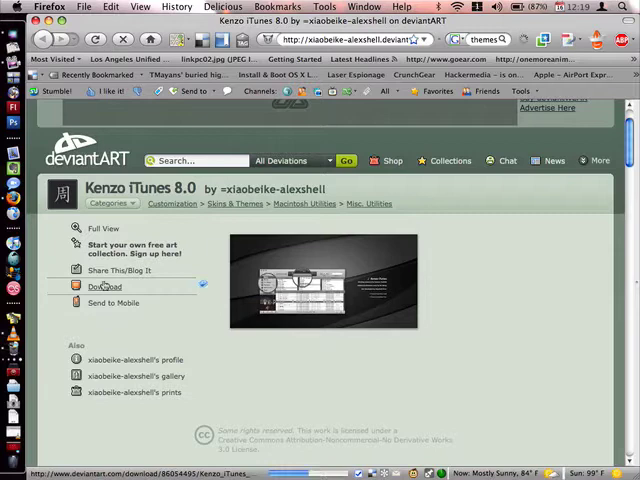
- Download the Kenzo iTunes 8.0 skin and open it with DiskImageMounter
left_click(105, 287)
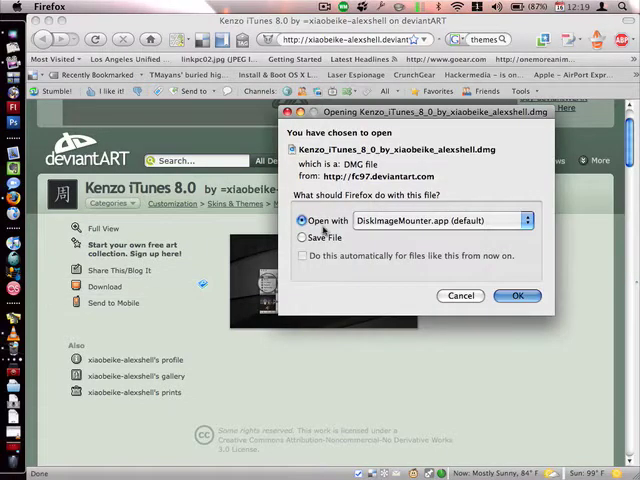
mouse_move(480, 221)
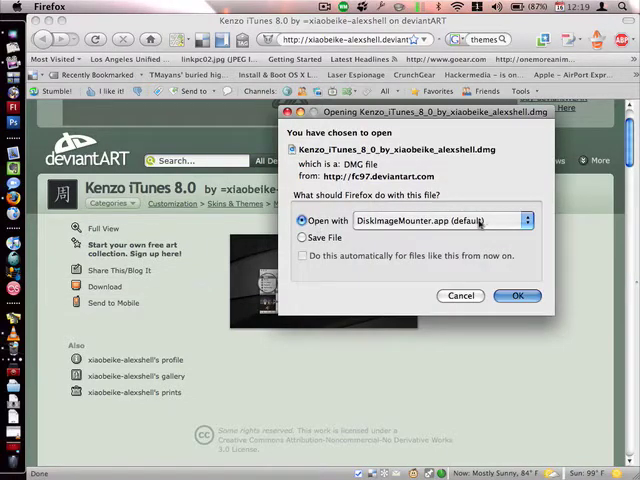
mouse_move(510, 245)
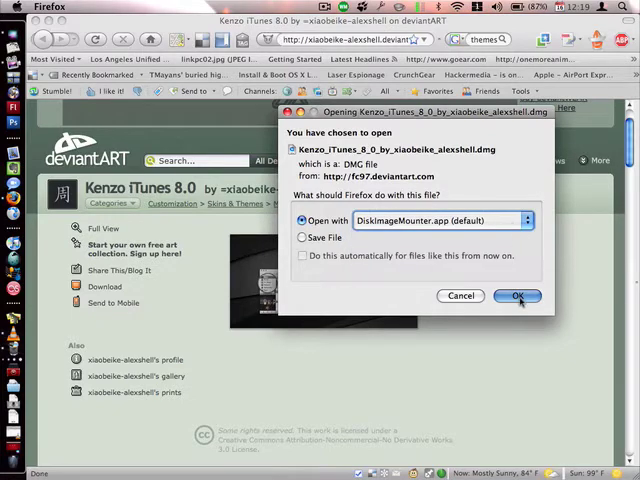
left_click(517, 295)
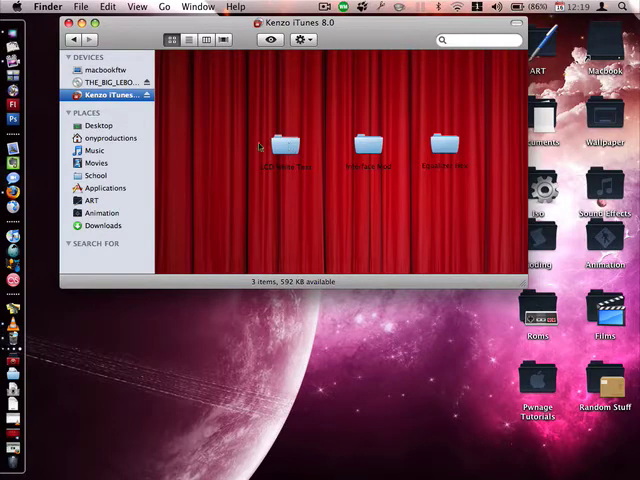
- Replace the app's Localized.rsrc with the LCD White Text version
left_click(285, 145)
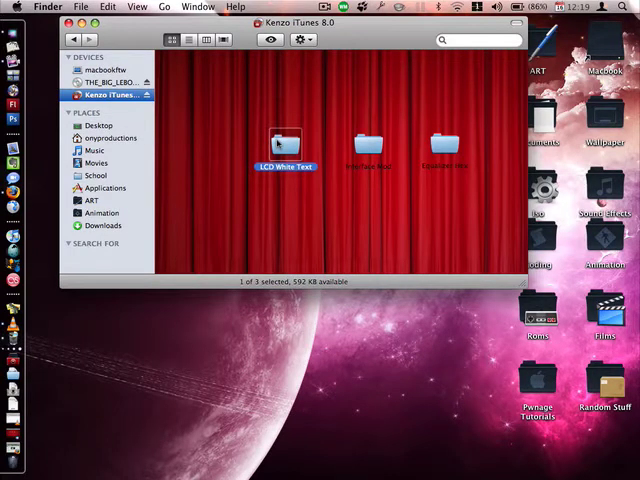
double_click(284, 145)
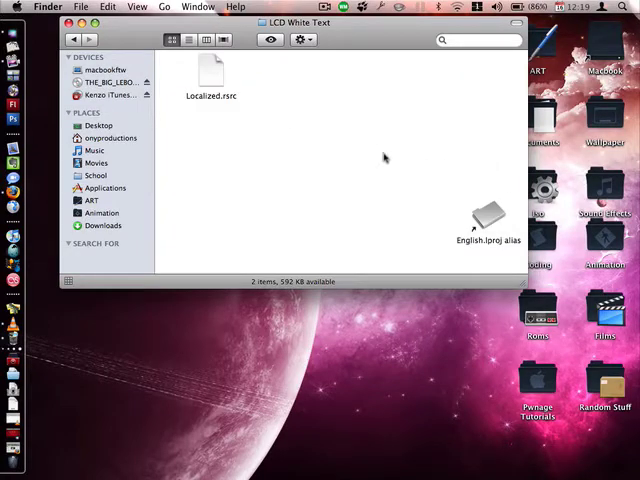
left_click(211, 73)
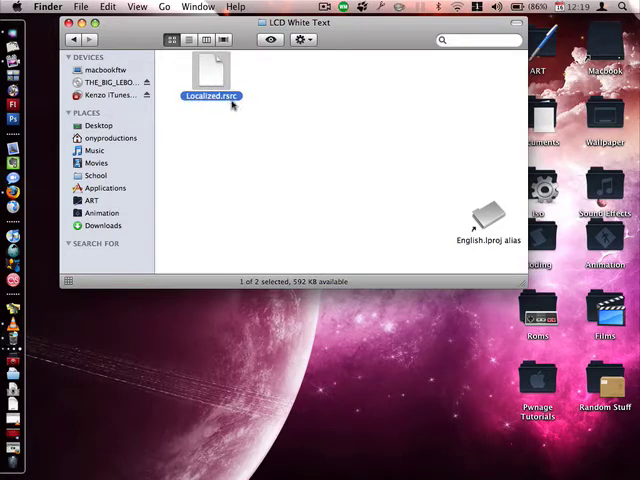
left_click(489, 218)
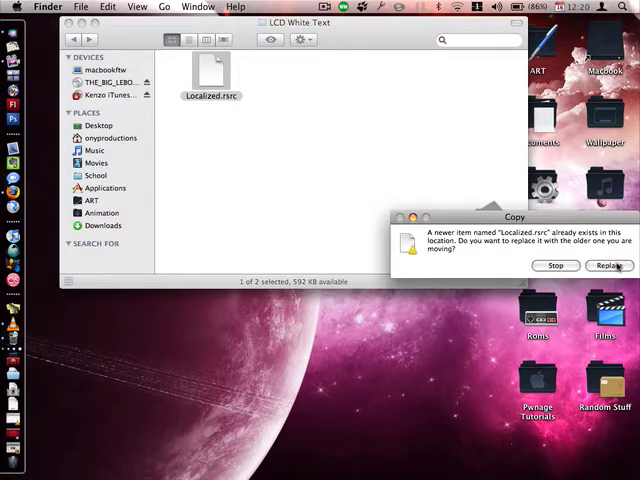
left_click(609, 265)
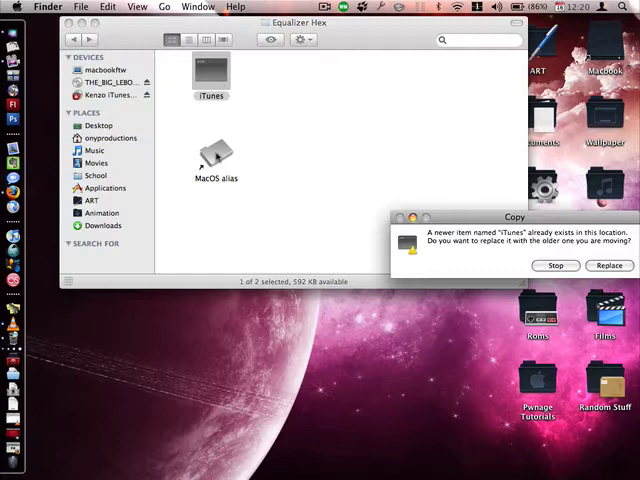
- Replace the iTunes file with the Equalizer Hex version and close the window
left_click(609, 265)
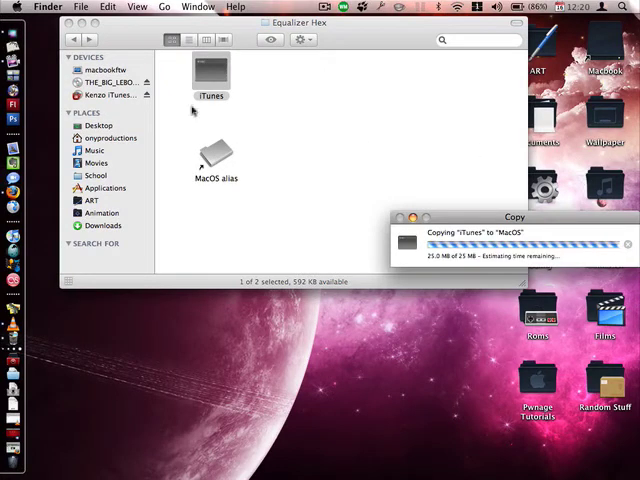
left_click(108, 94)
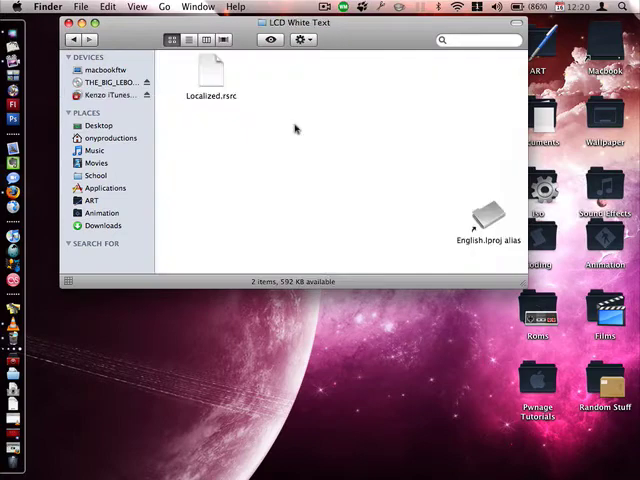
left_click(108, 94)
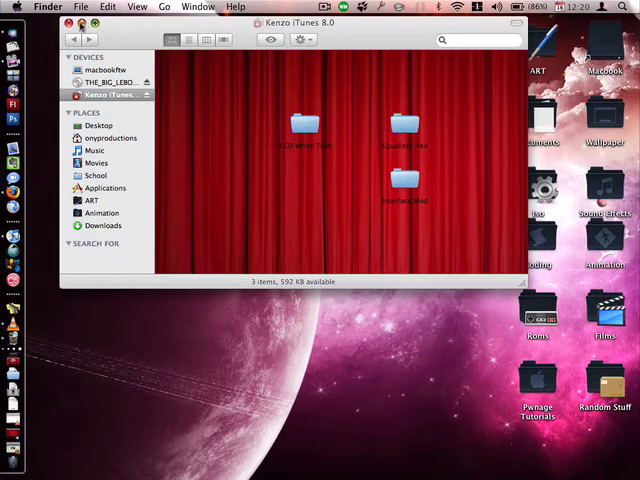
- Launch iTunes and run setup, leaving internet settings unmodified and finding music in the home folder
left_click(78, 23)
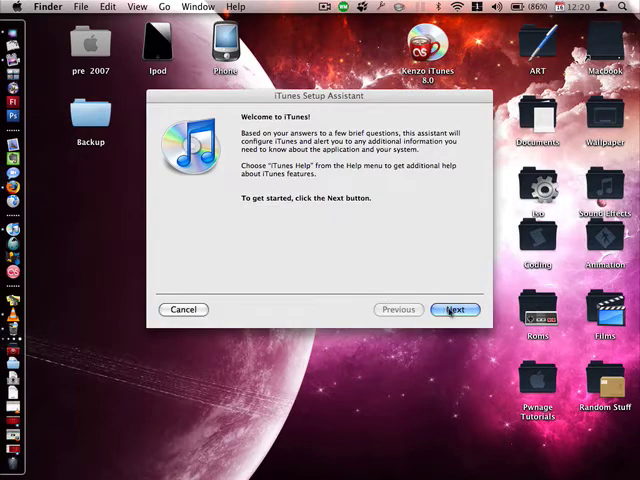
left_click(455, 309)
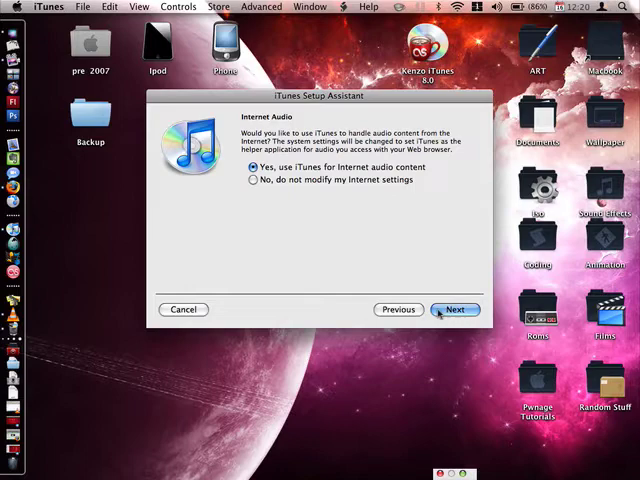
left_click(253, 180)
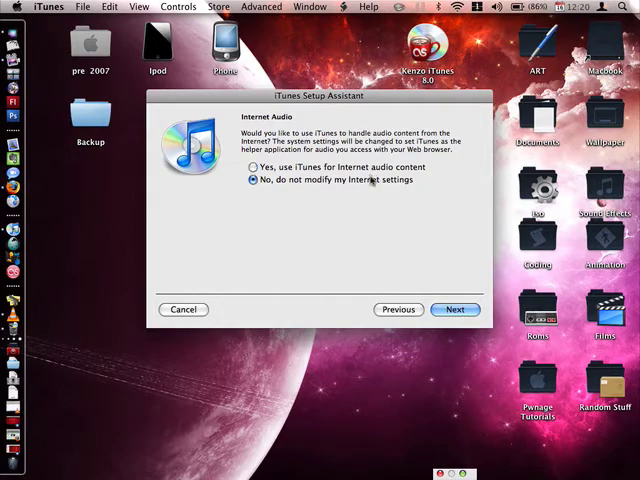
left_click(455, 309)
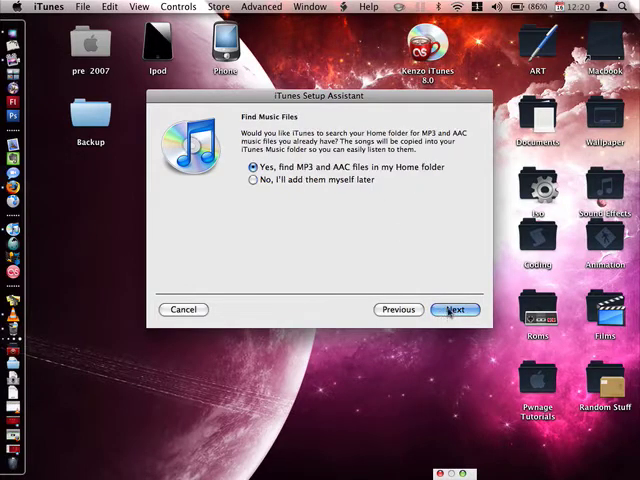
left_click(456, 309)
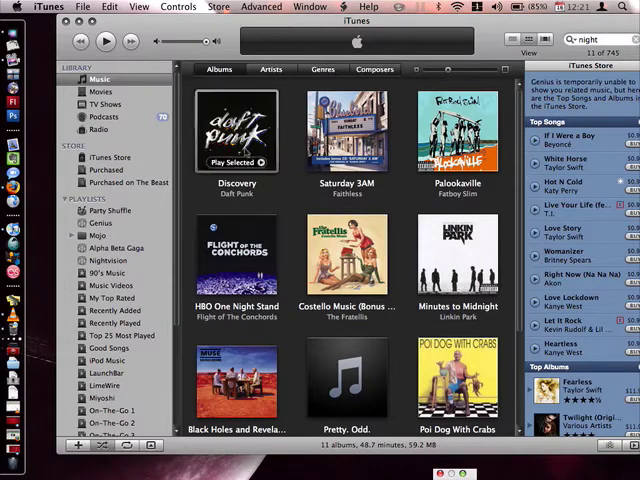
- Play Daft Punk's Nightvision from the Discovery album
double_click(236, 130)
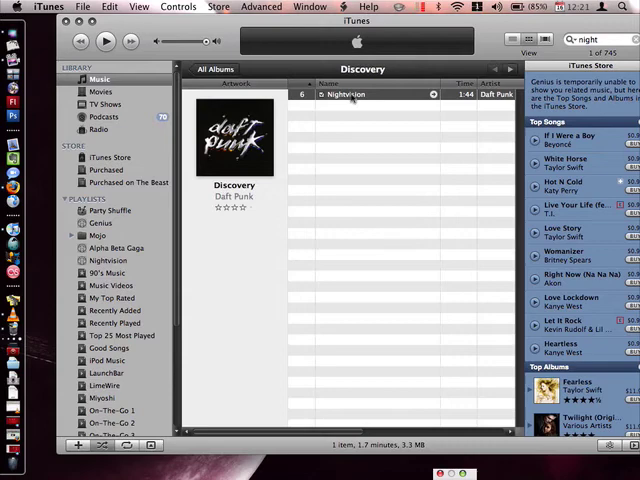